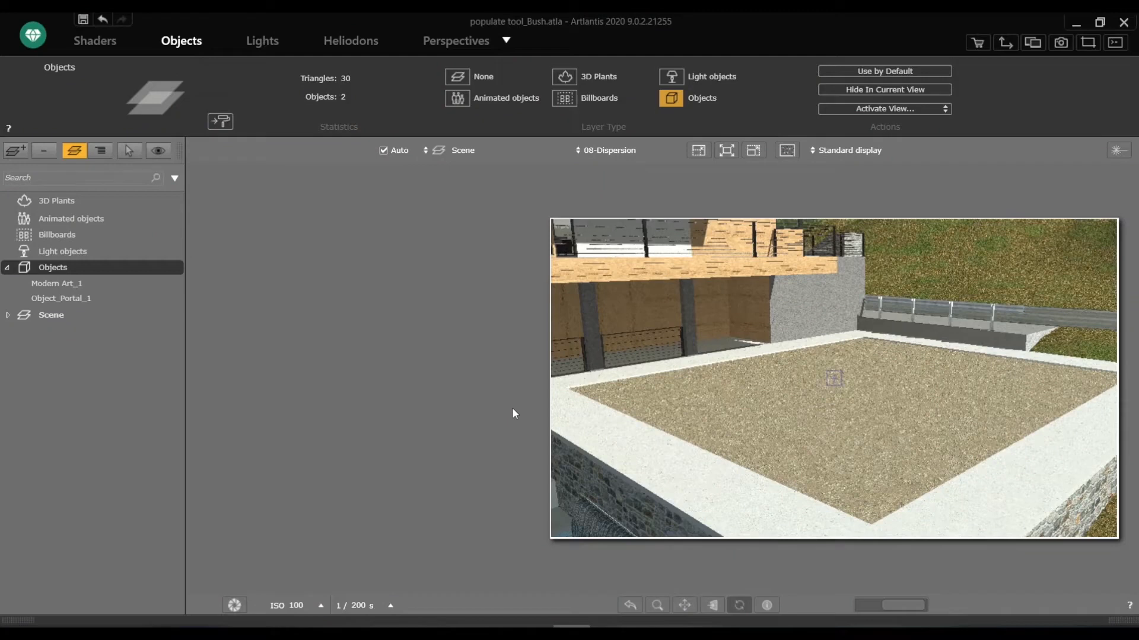
mouse_move(1016, 71)
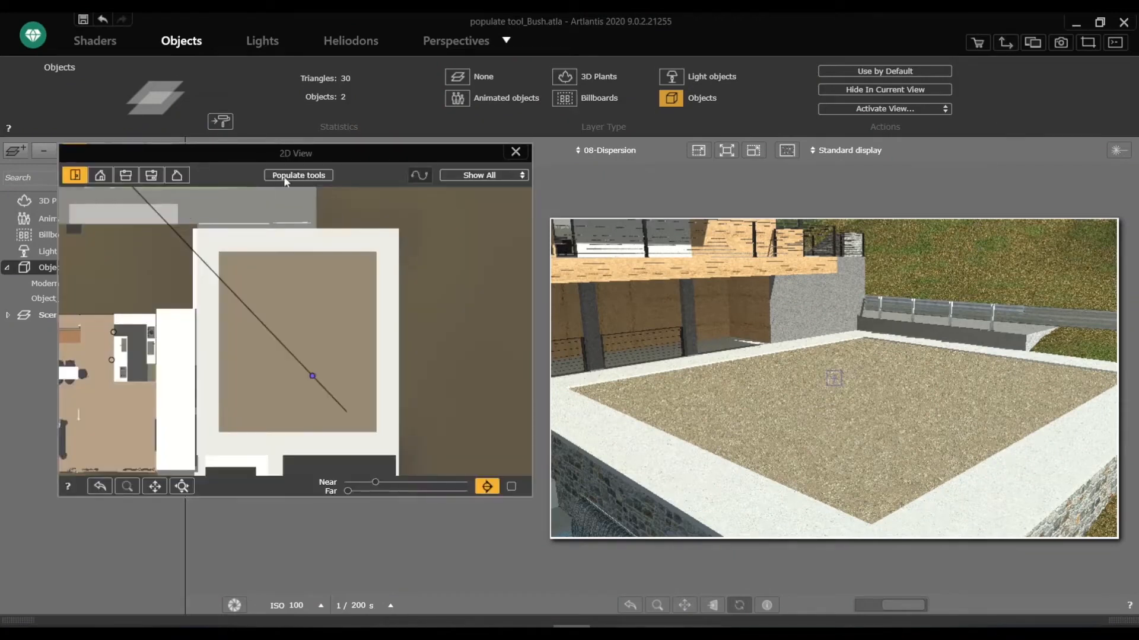
Turn on the populate tools in the 2D plan view.
click(298, 175)
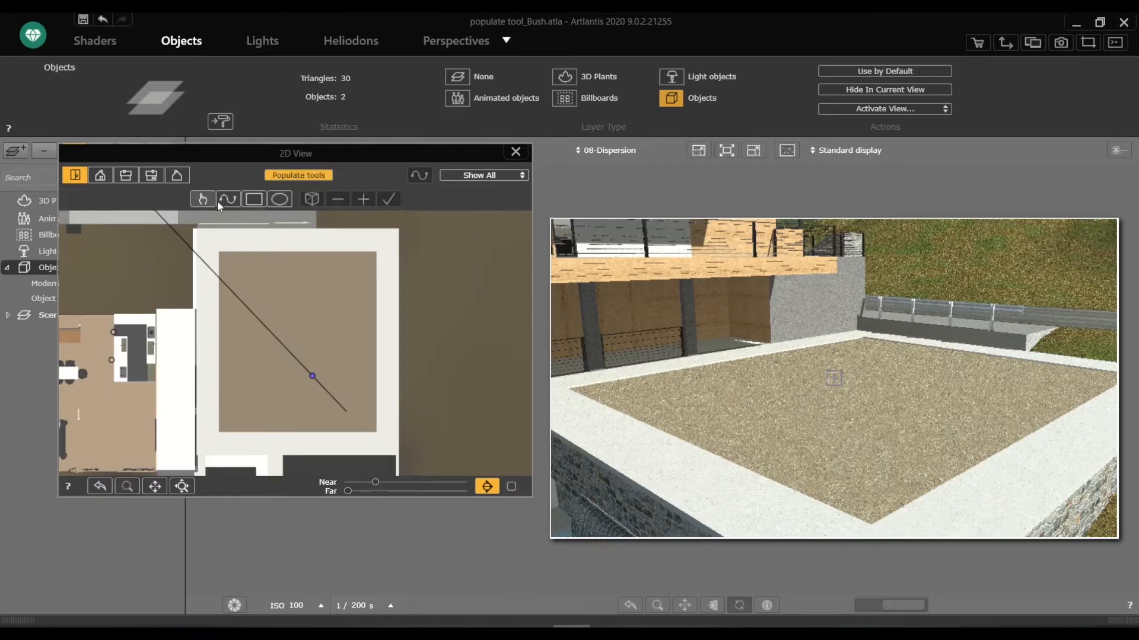
mouse_move(422, 254)
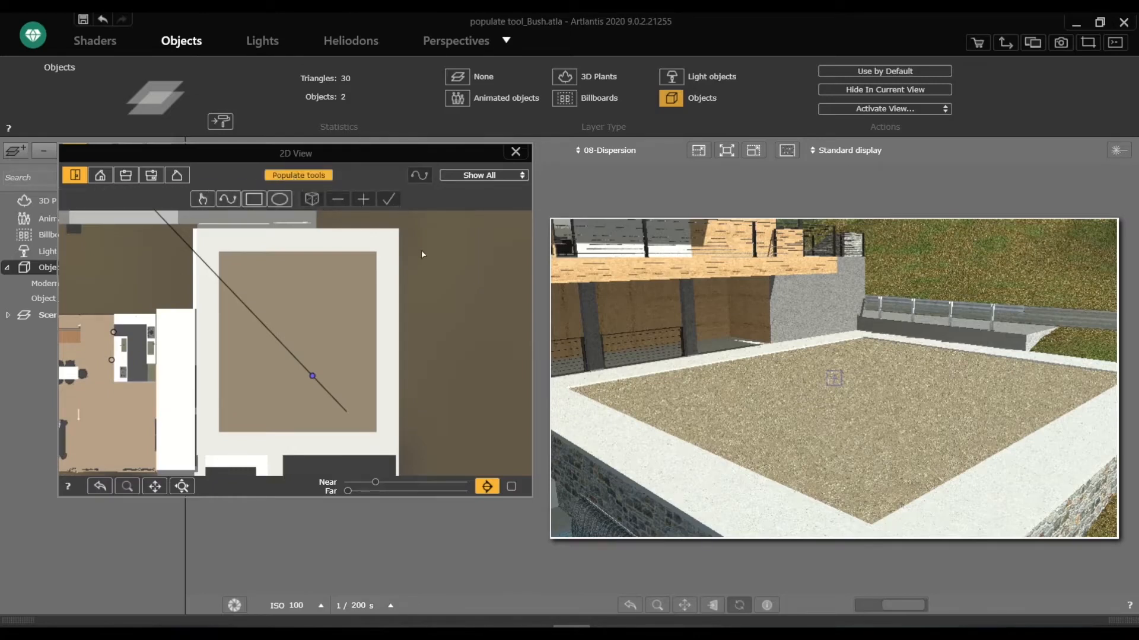
Open the catalog's 3D Plants library to scatter Ageratum, Sedum, Avena, Antirrhinum and Erica bushes.
click(27, 626)
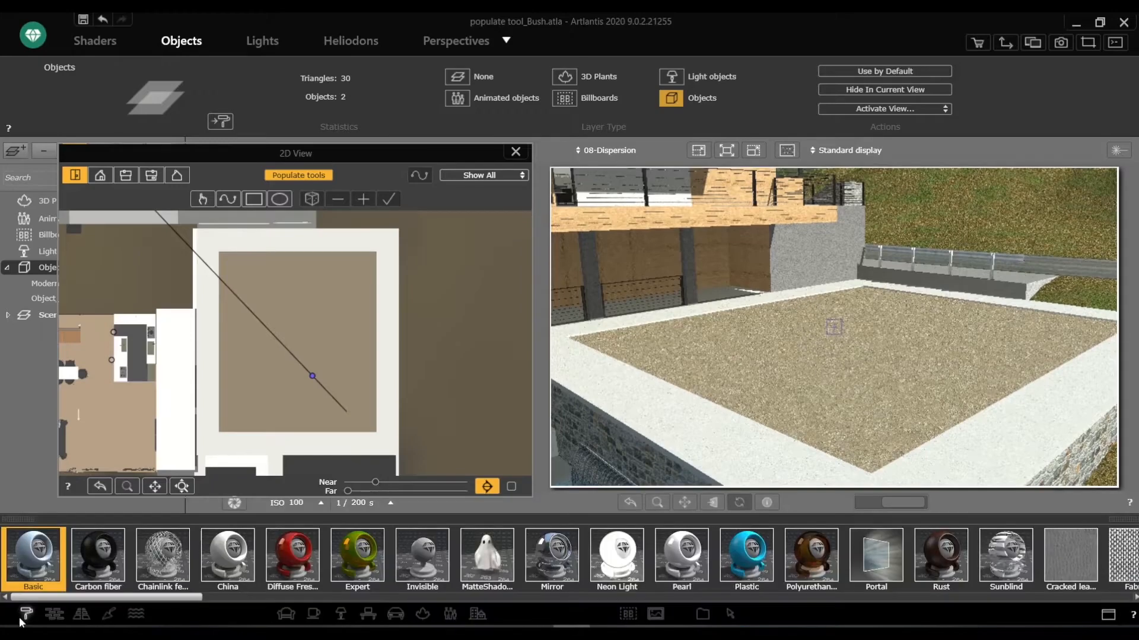
click(421, 614)
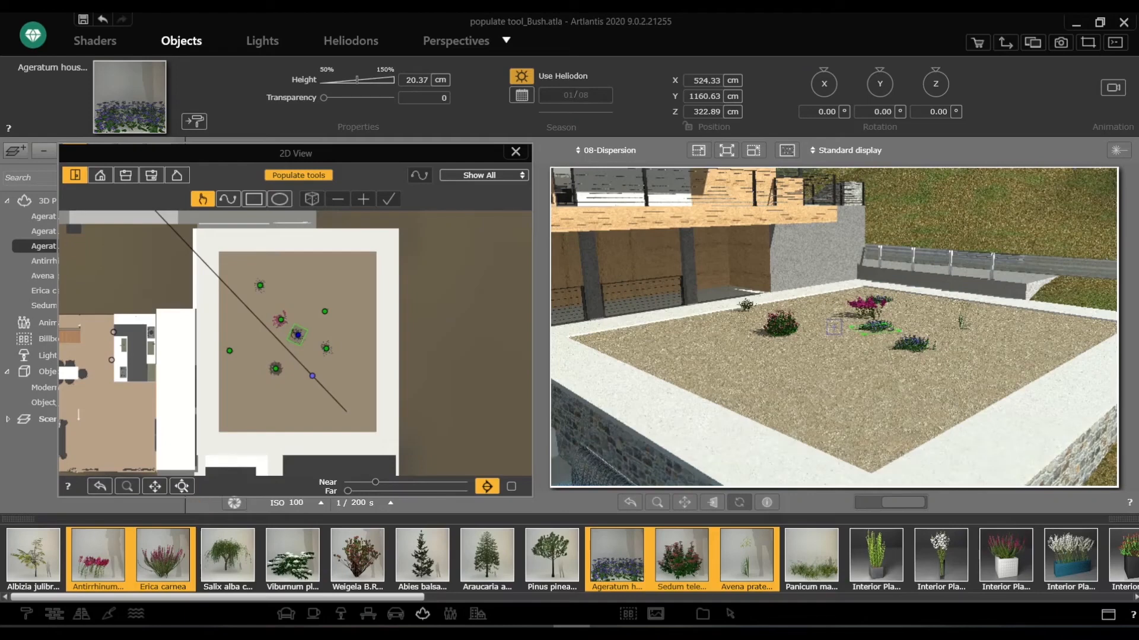
Line the bed's bottom and right edges with bushes along a curved path with more plants.
click(228, 199)
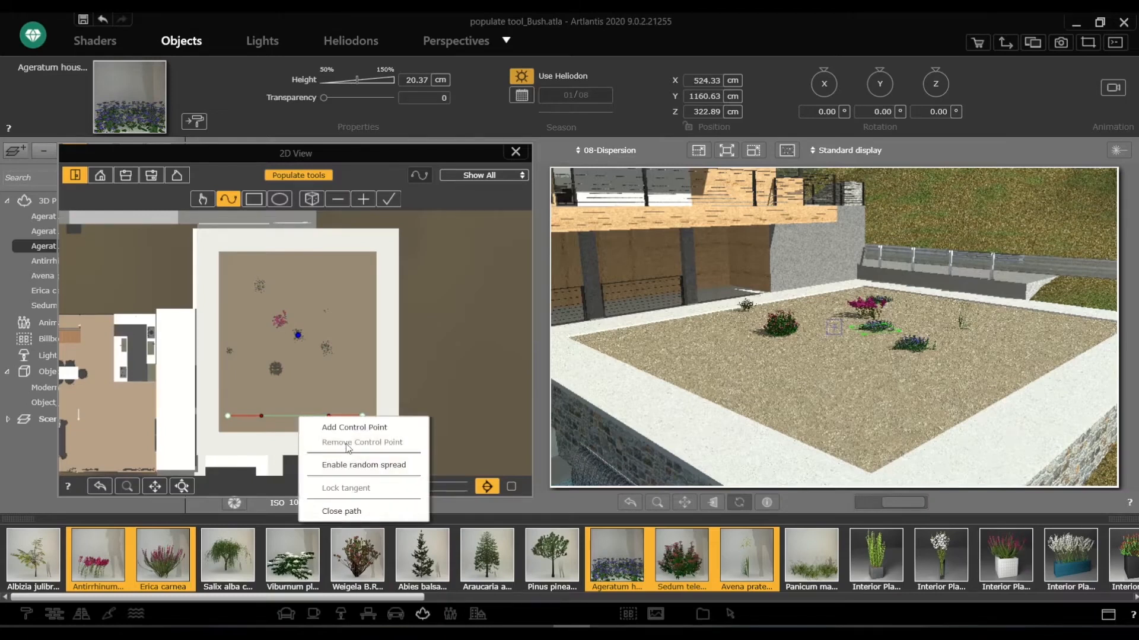
mouse_move(354, 427)
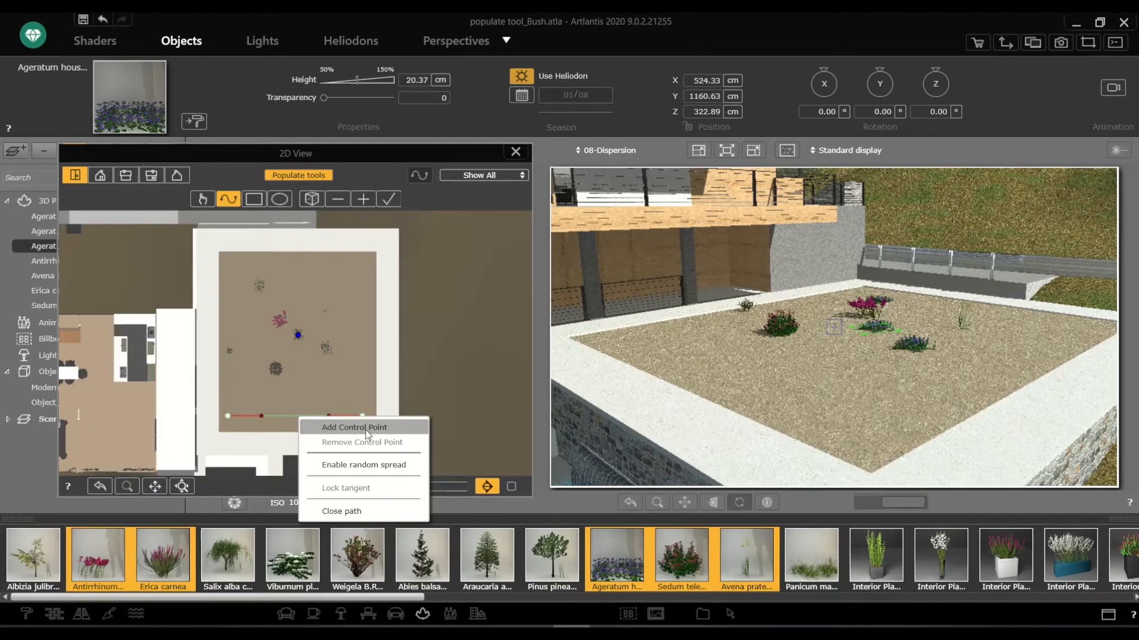
click(354, 427)
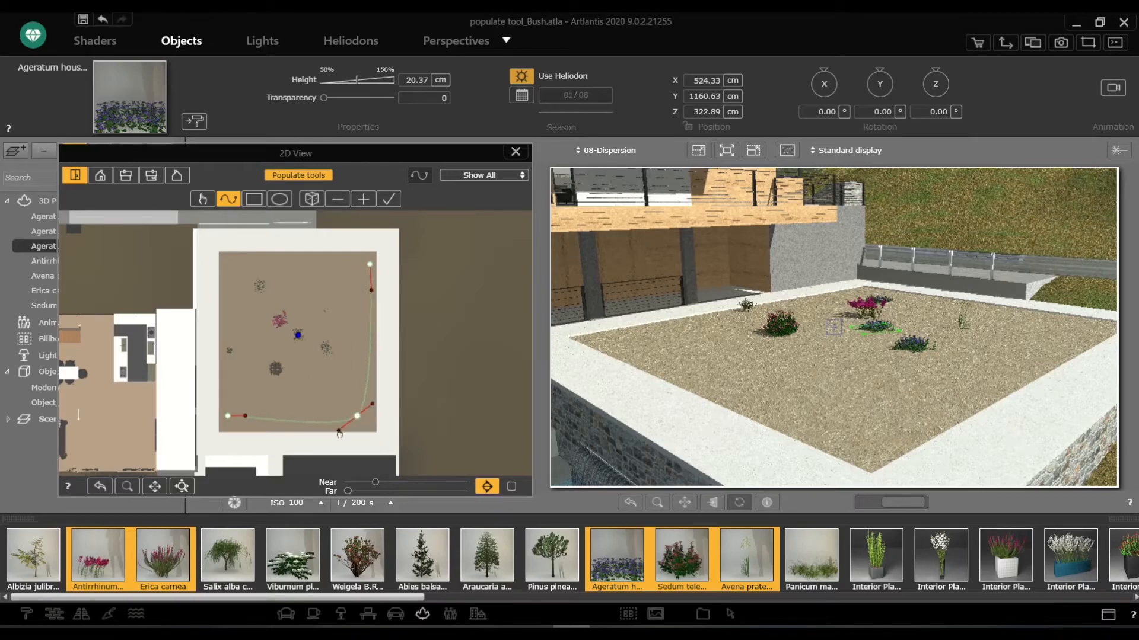
click(363, 199)
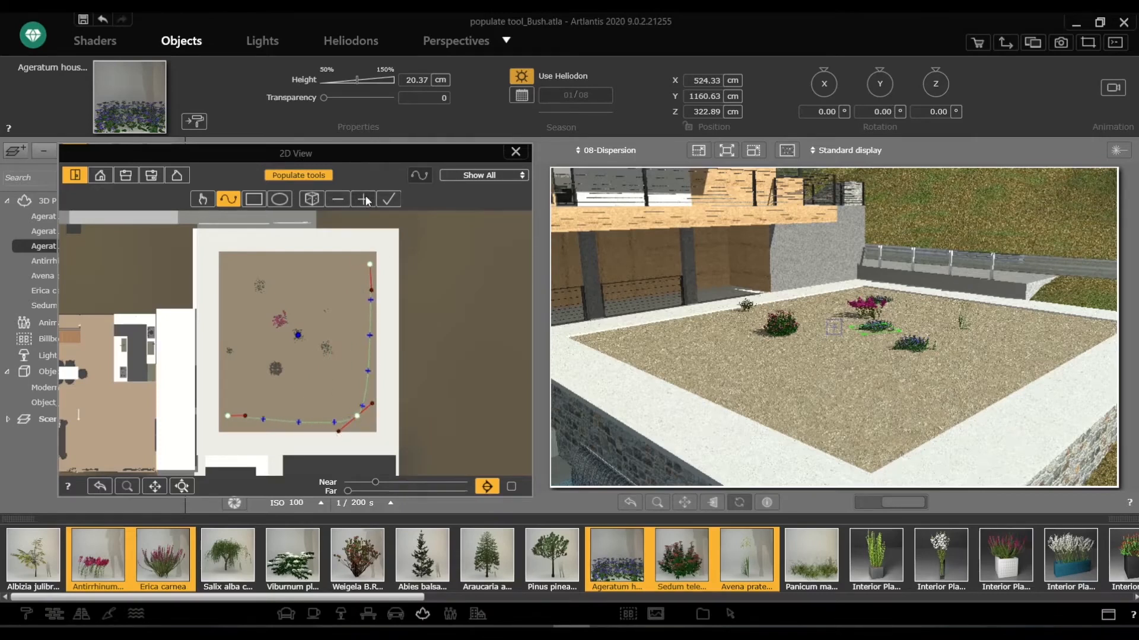
click(389, 199)
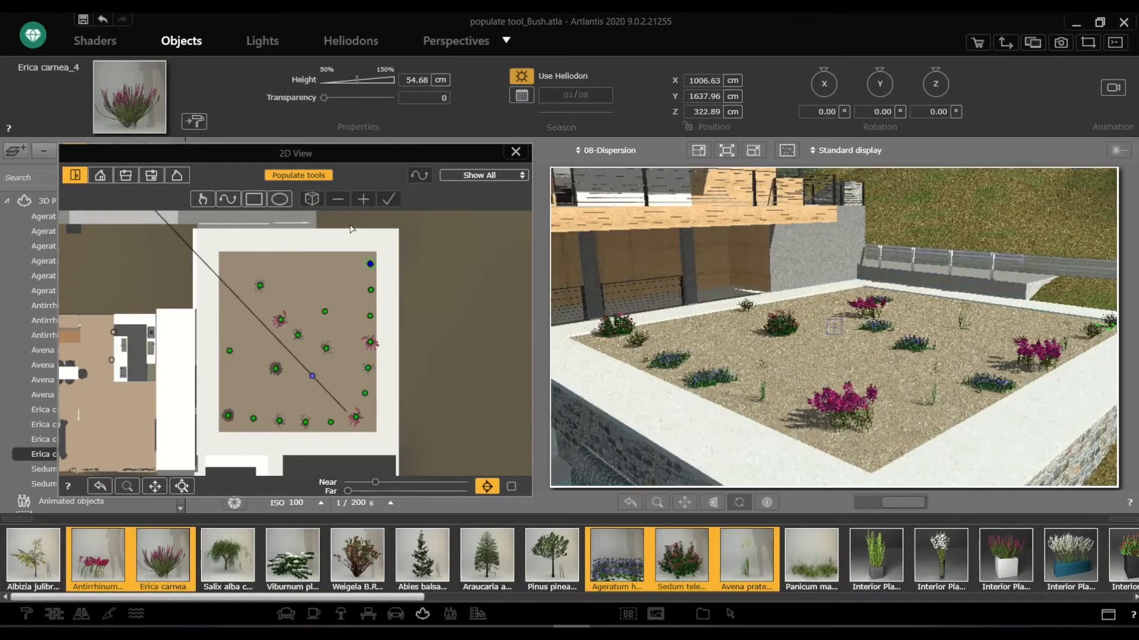
Fill a rectangular planting area over the whole bed with bushes at increased density.
click(252, 199)
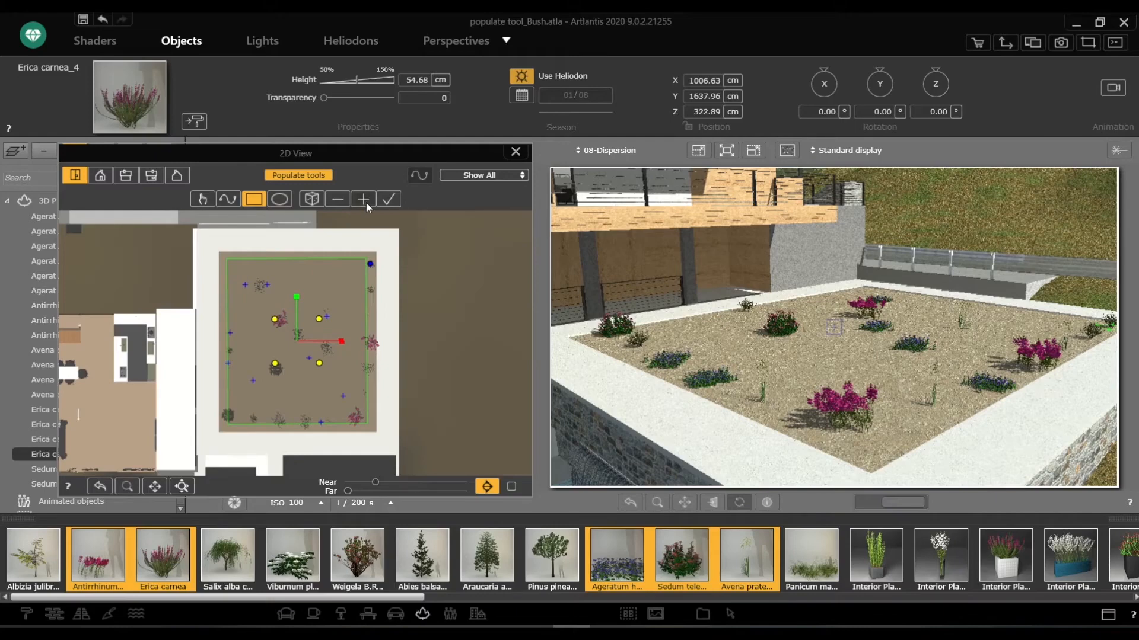
click(362, 199)
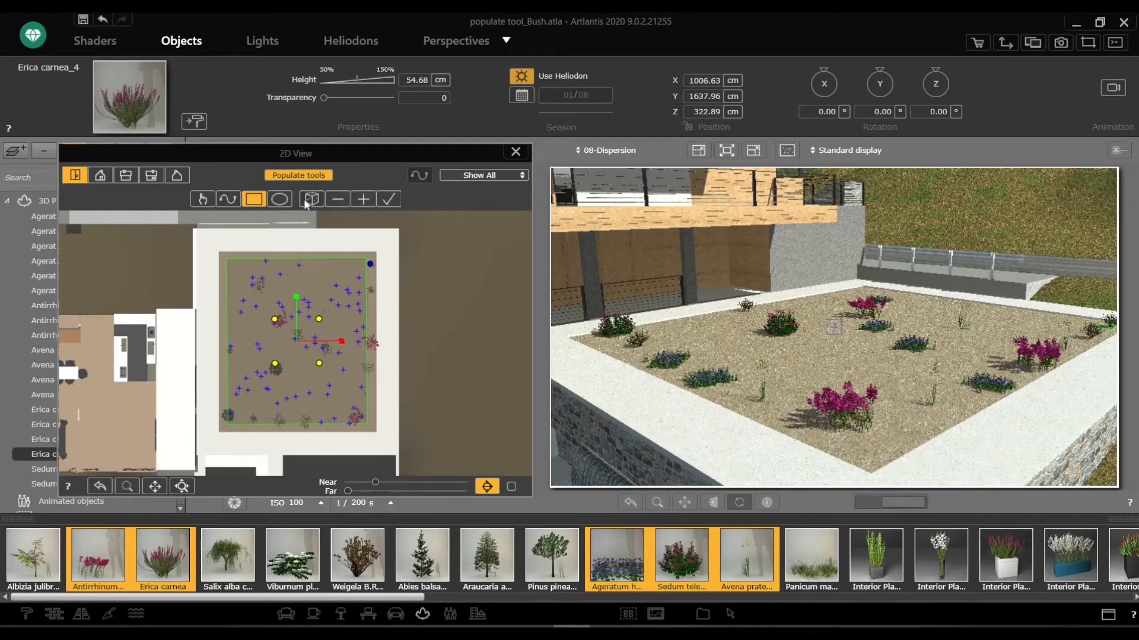
click(388, 199)
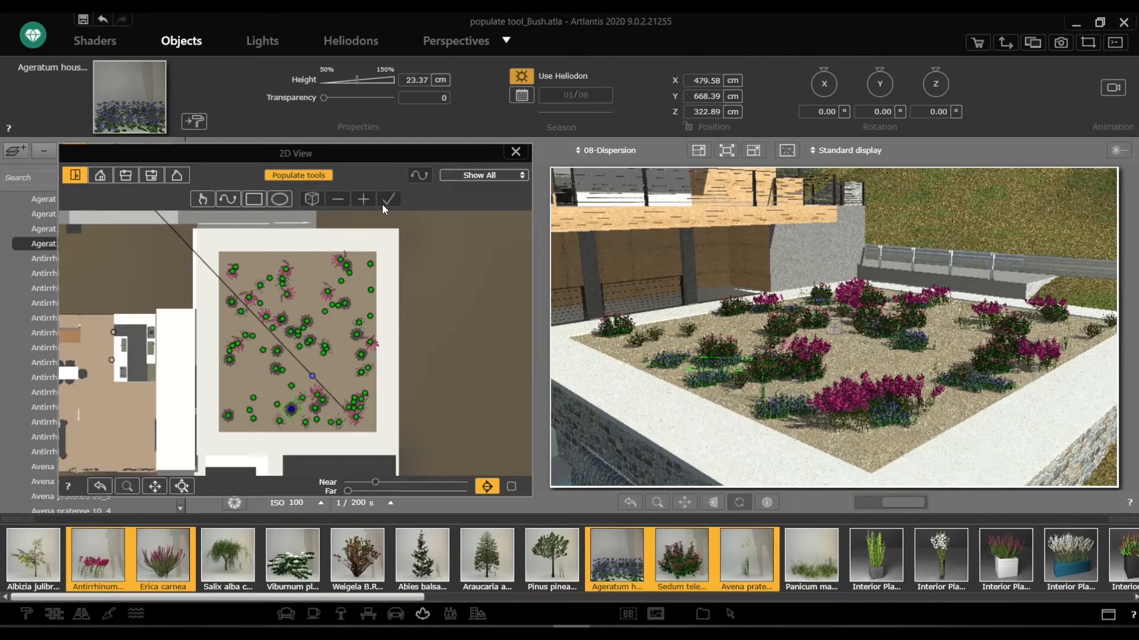
Validate the bush layout and assign the Grass 02 shader to the gravel soil material.
click(516, 151)
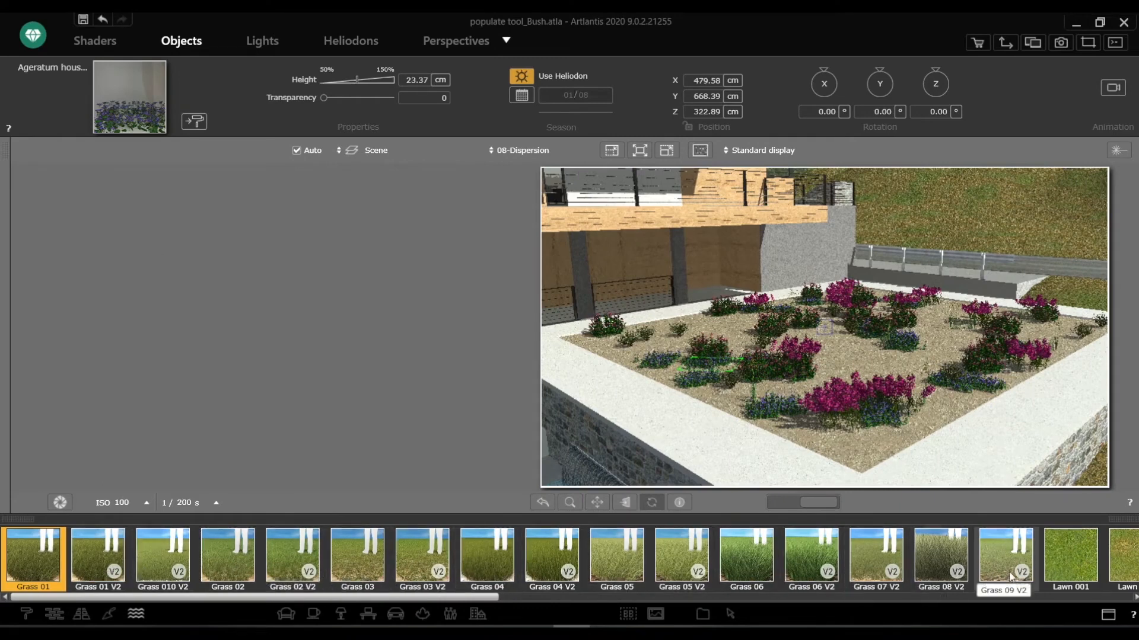
mouse_move(309, 570)
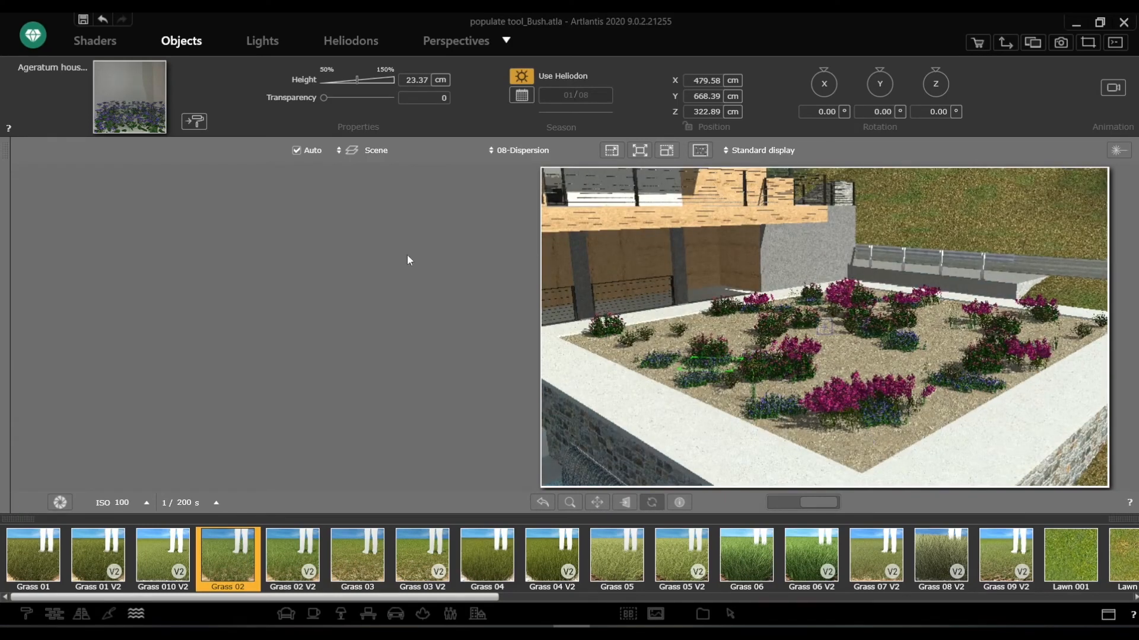
click(94, 40)
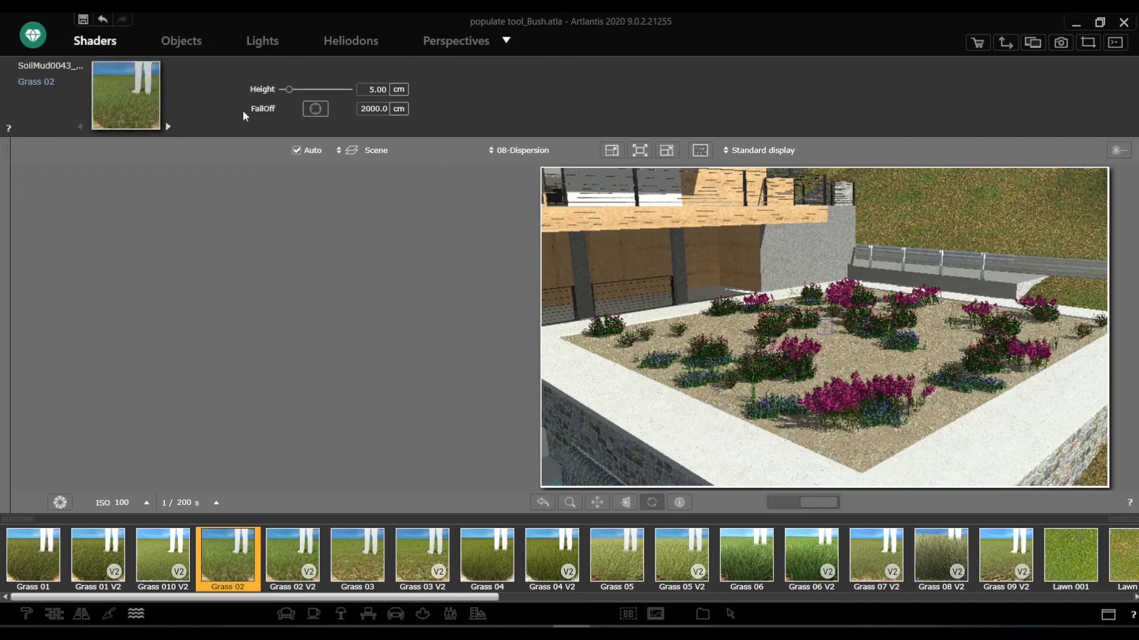
Swap to Grass 02 V2, raise the grass height, and start a crop render.
click(292, 557)
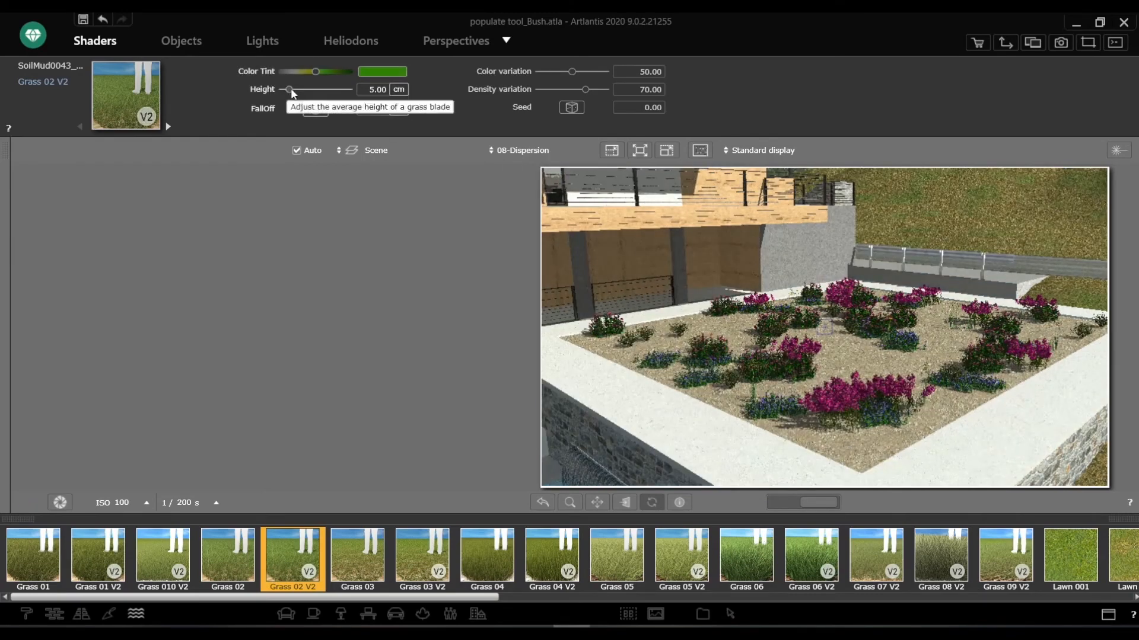
drag(290, 90, 317, 89)
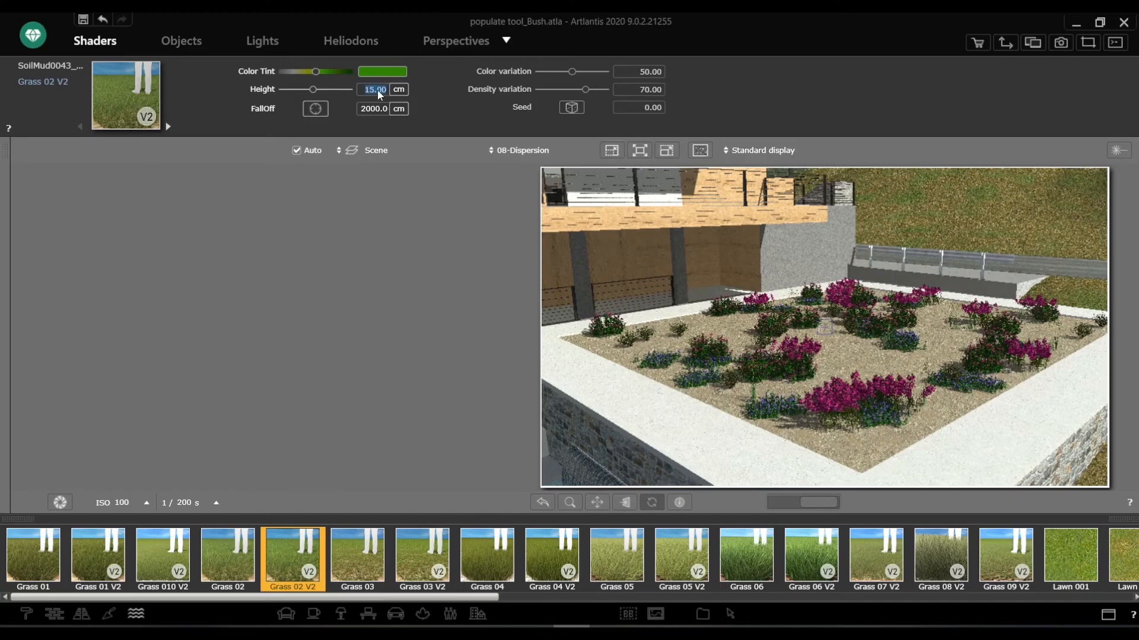
drag(586, 90, 601, 89)
text(5)
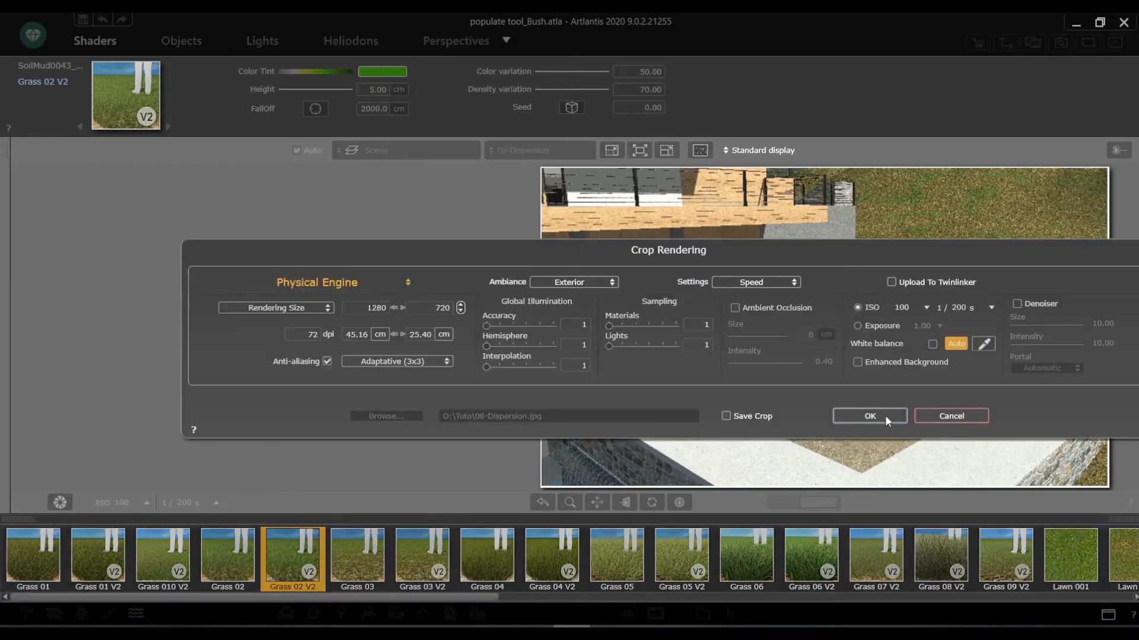
click(869, 416)
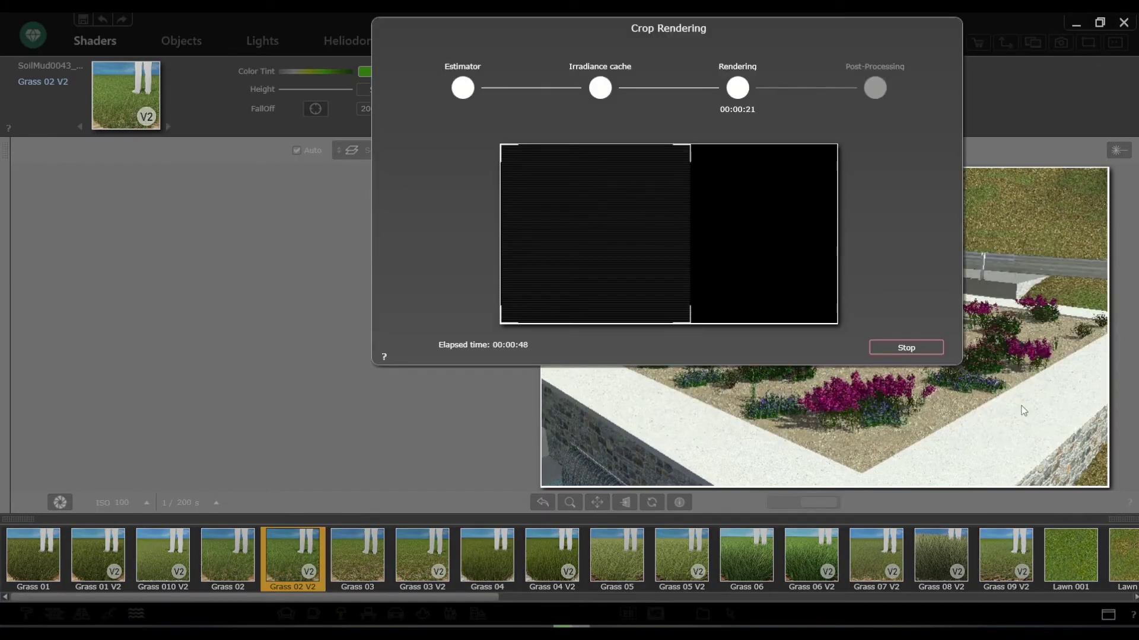